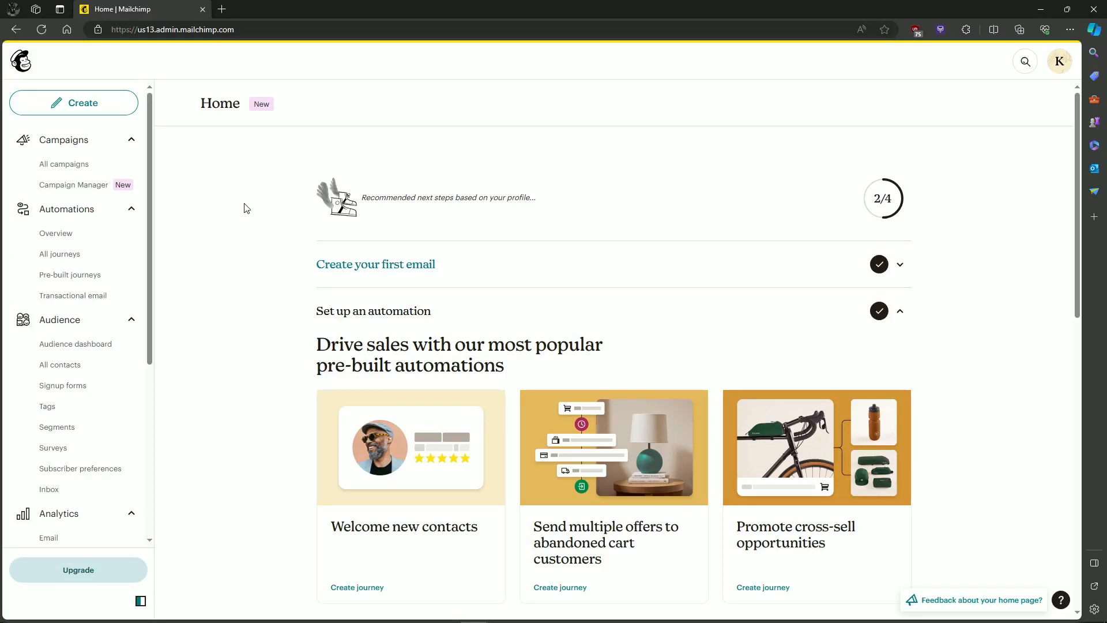
mouse_move(163, 124)
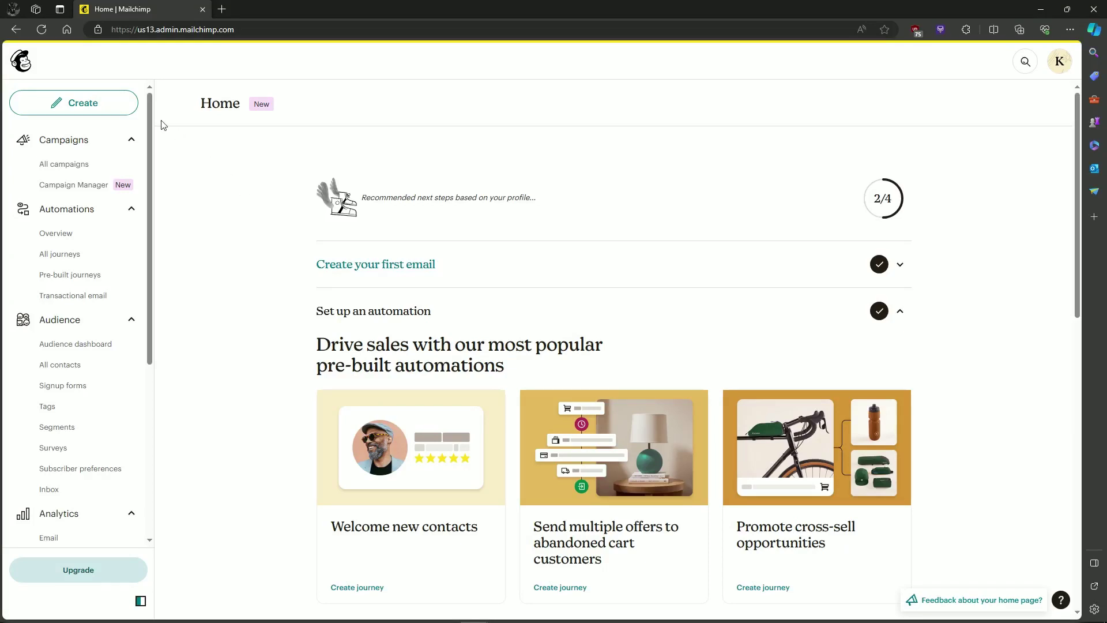
Step: Create new content of type Email > Template and proceed into the template builder
left_click(82, 102)
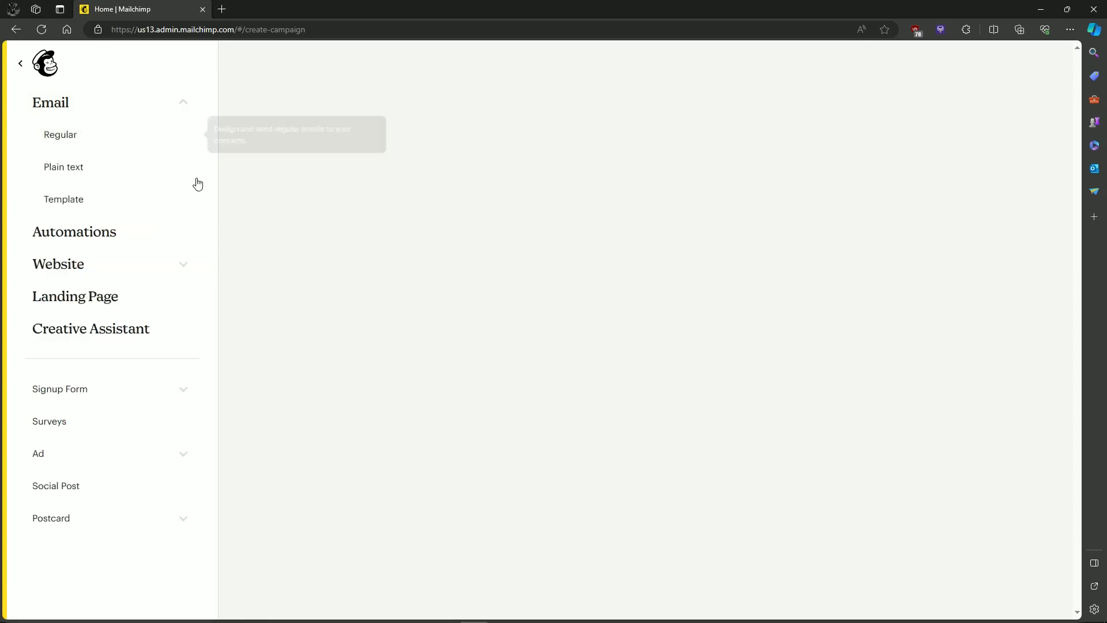
mouse_move(141, 198)
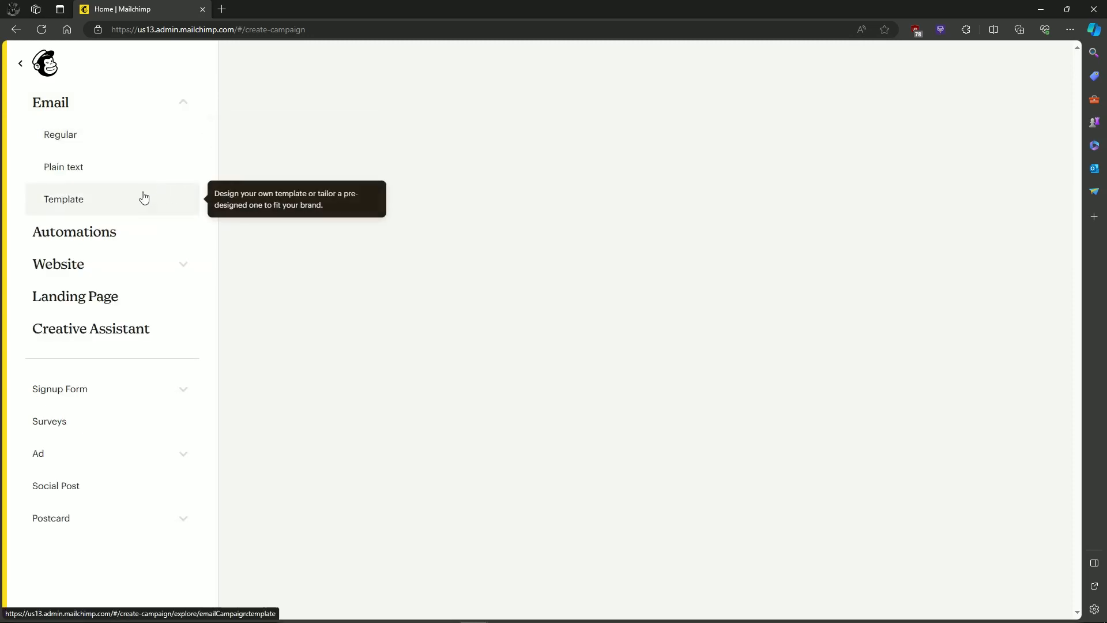
left_click(64, 199)
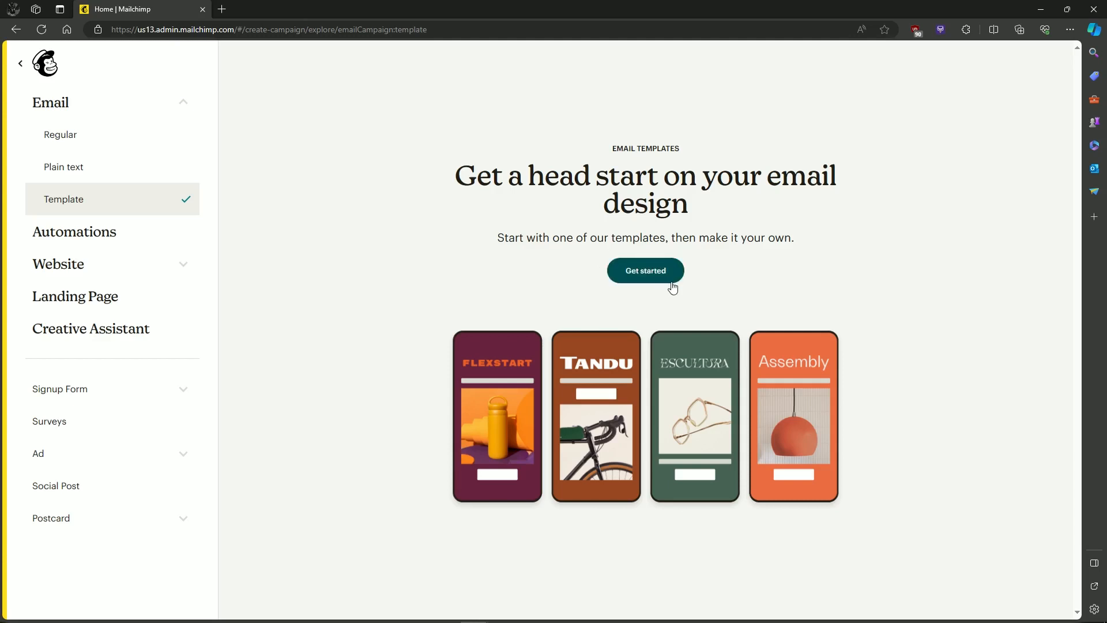
left_click(645, 269)
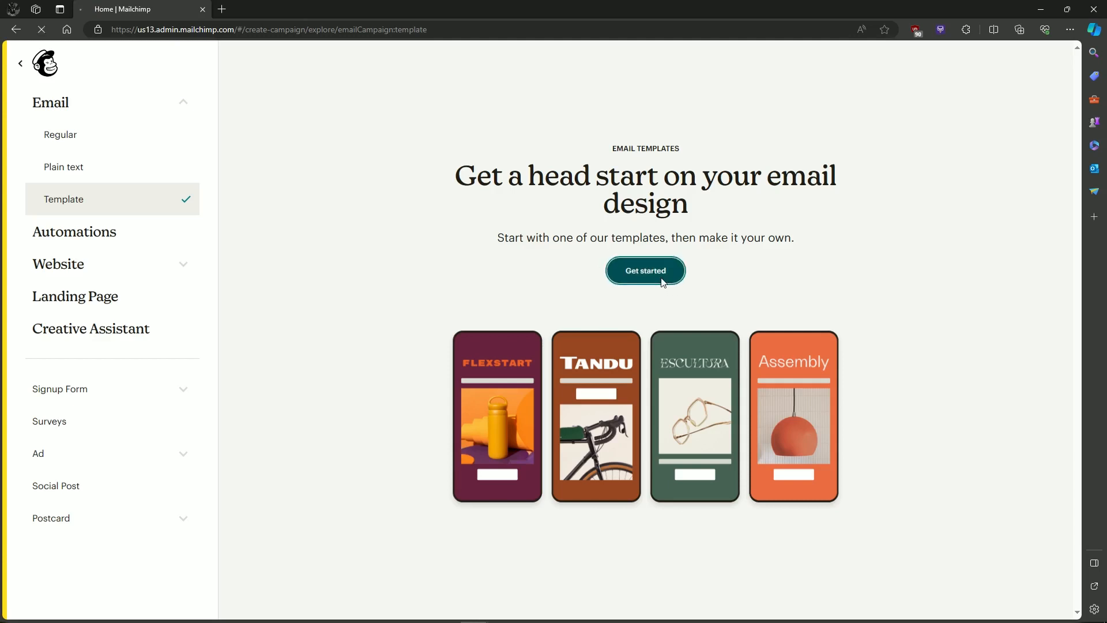
left_click(644, 270)
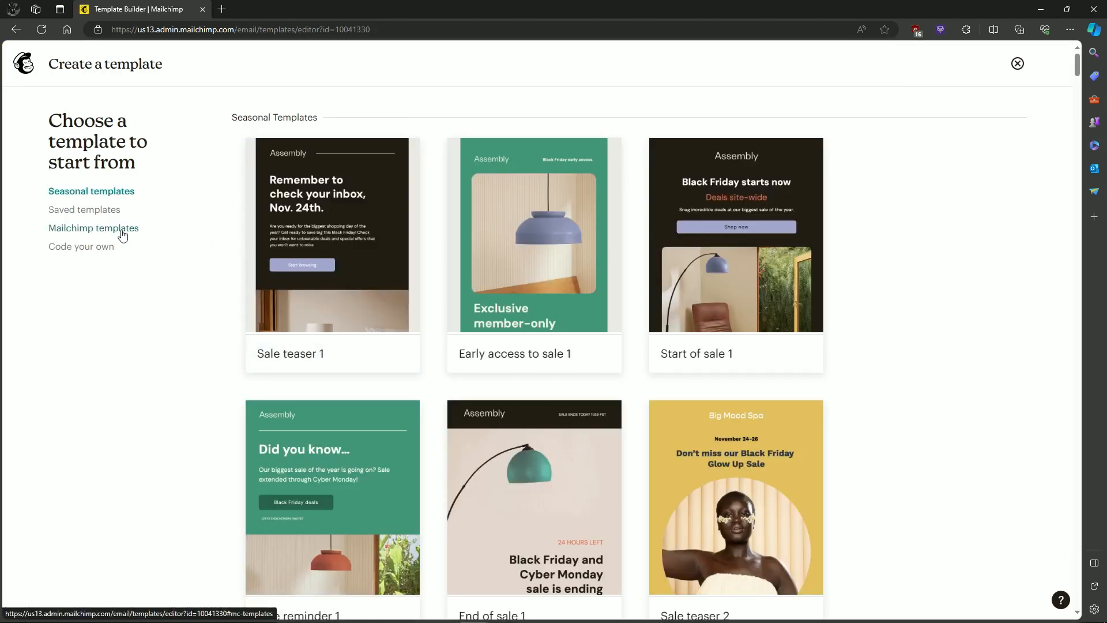
Step: Select the Bold starter design and save the new template under the name 'link'
left_click(94, 227)
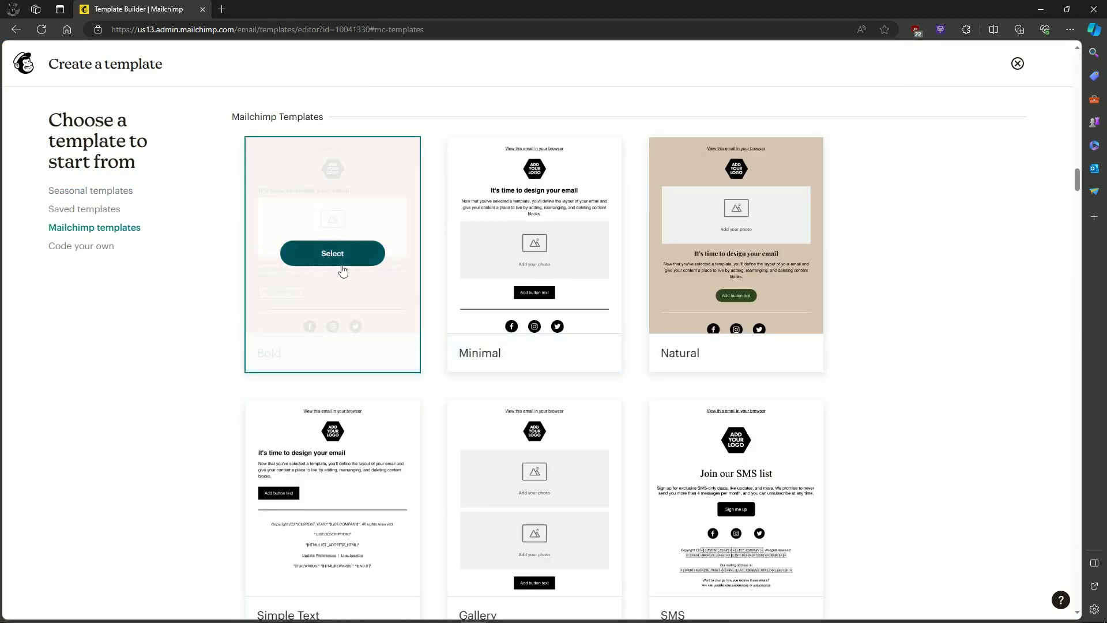
left_click(333, 252)
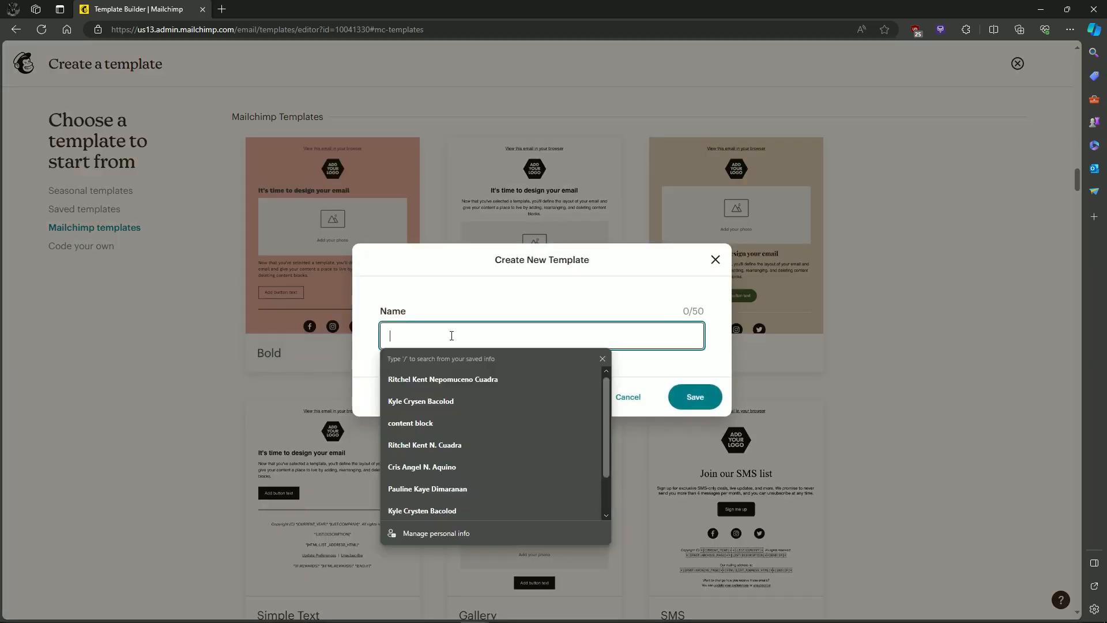
left_click(695, 396)
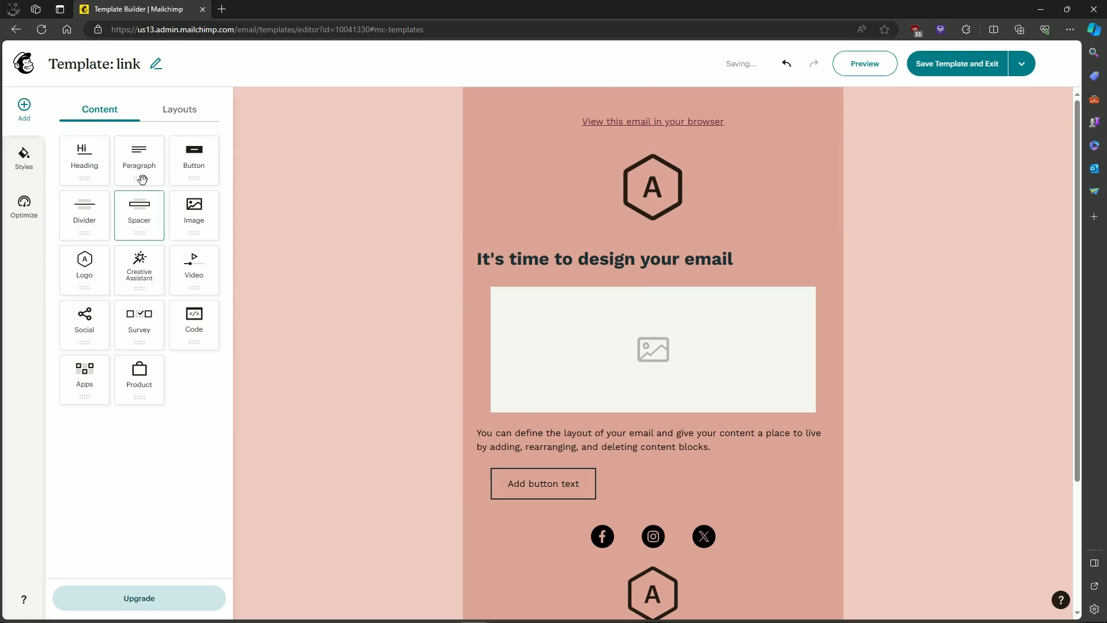
Step: Add a paragraph block above the heading and write the word 'Link' in it
left_click(604, 258)
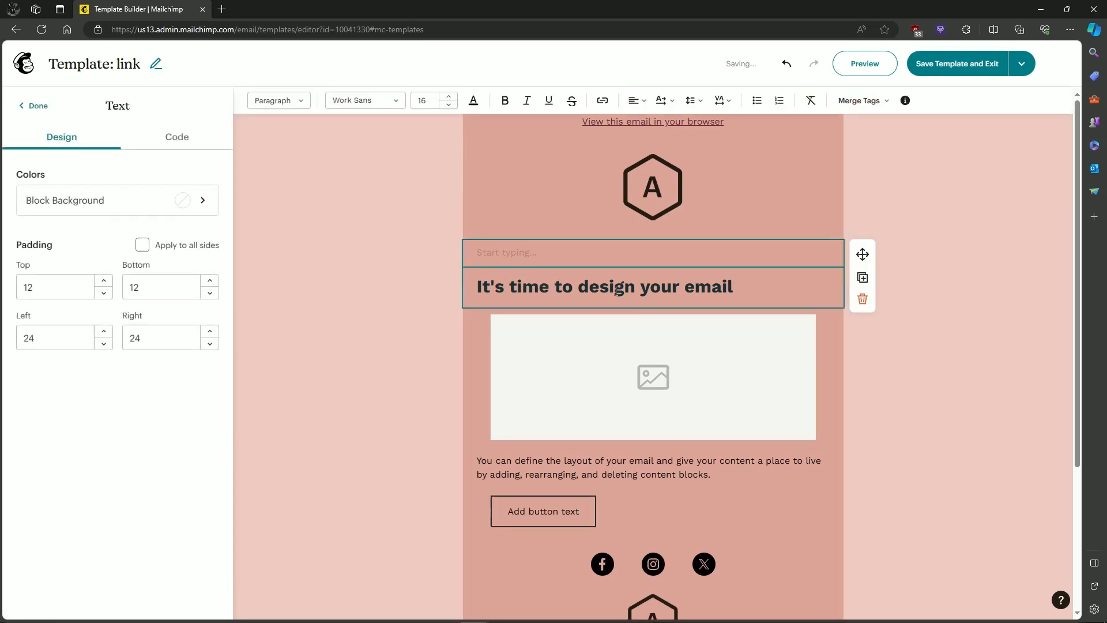
left_click(653, 253)
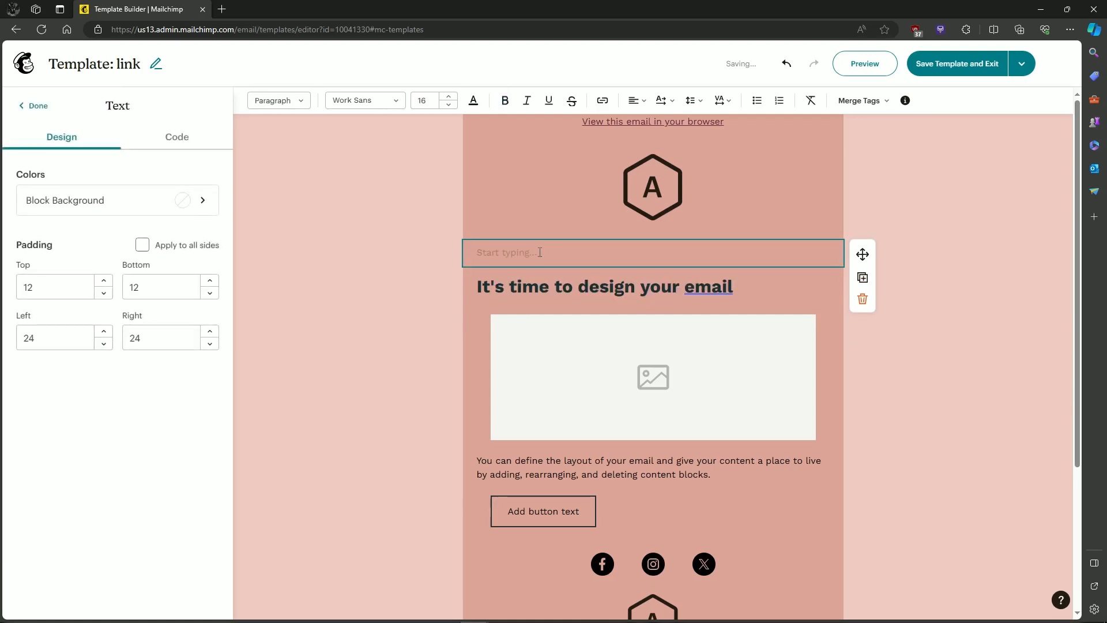
type("L")
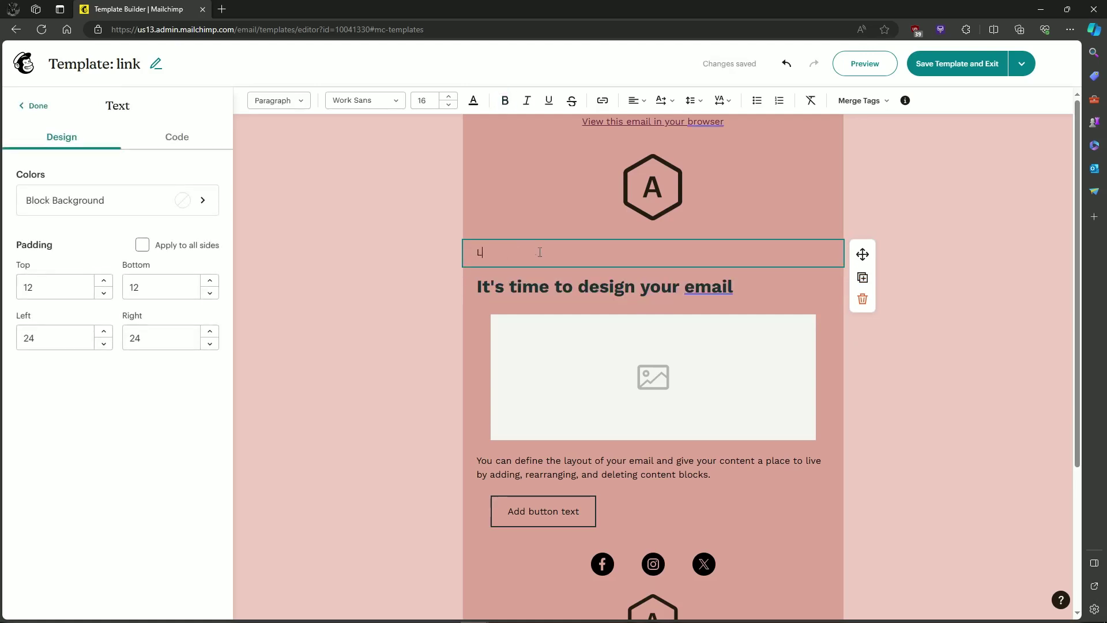
type("ink")
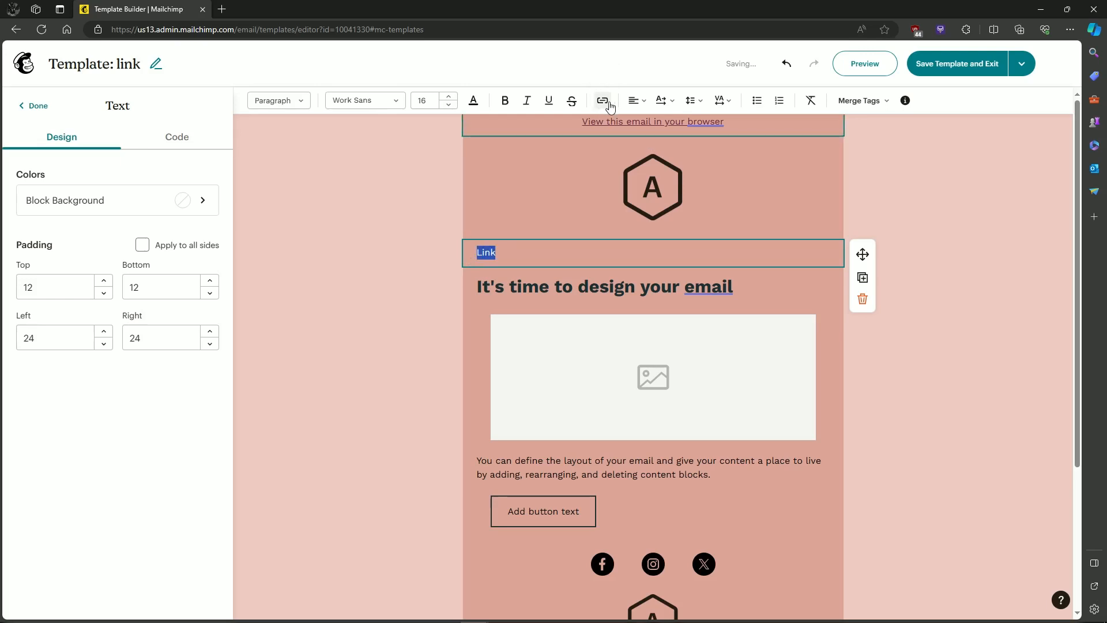
Step: Make the word 'Link' a Web hyperlink to google.com and save it
left_click(602, 100)
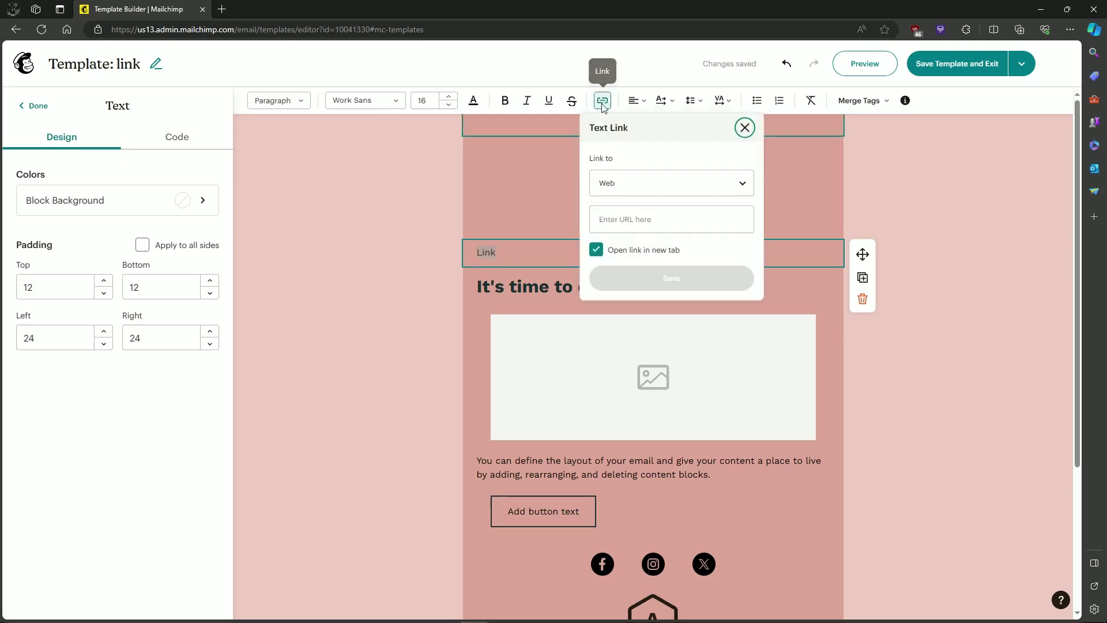
left_click(669, 182)
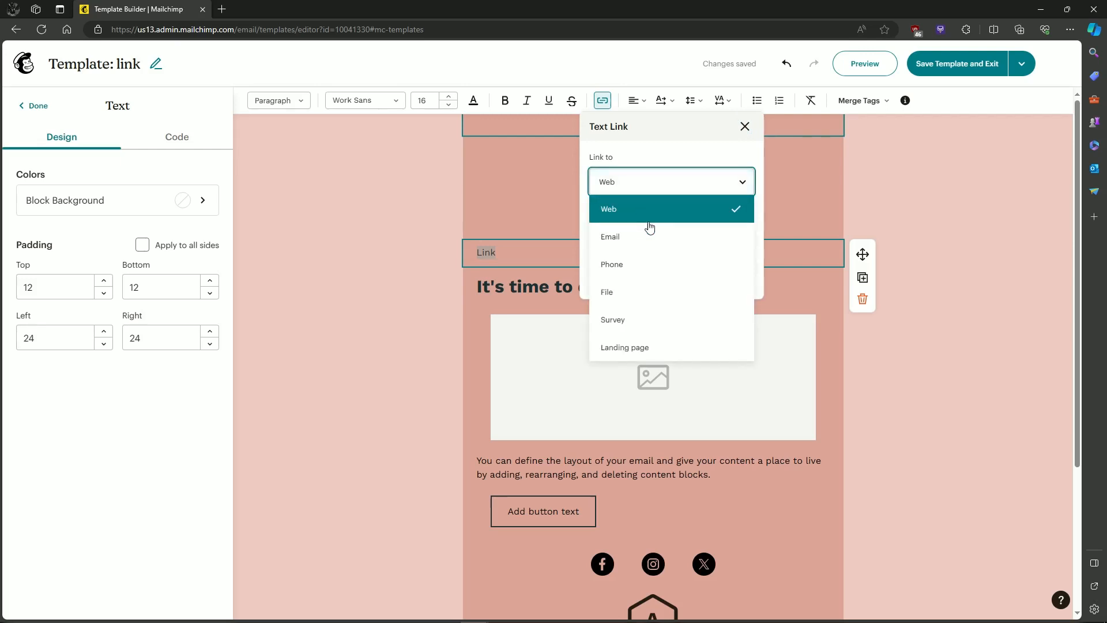
mouse_move(662, 269)
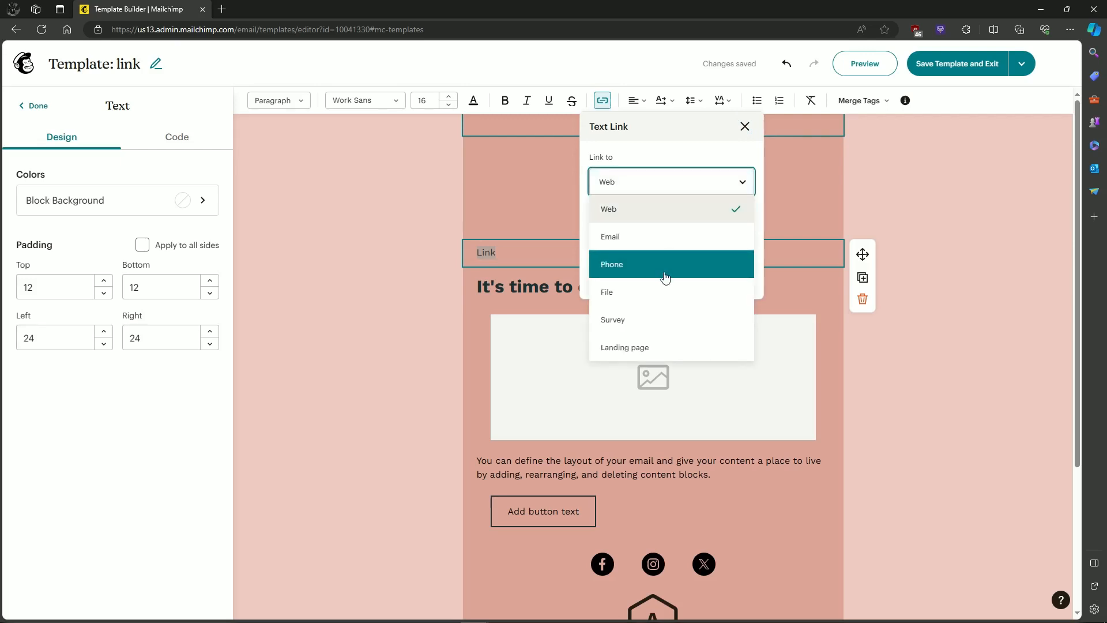
mouse_move(682, 221)
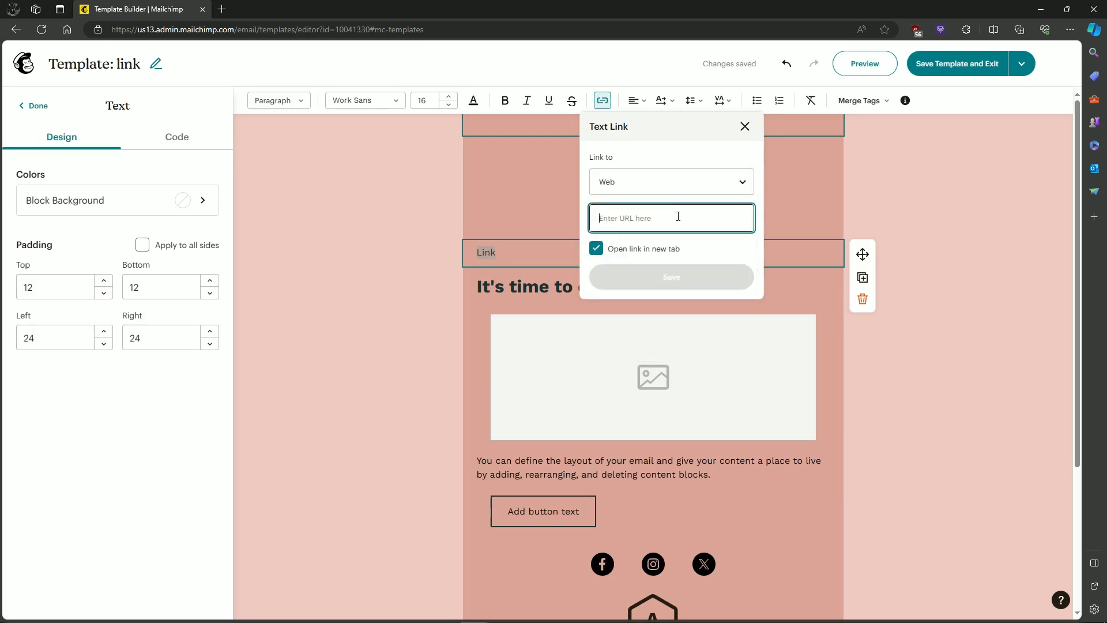
type("google.com")
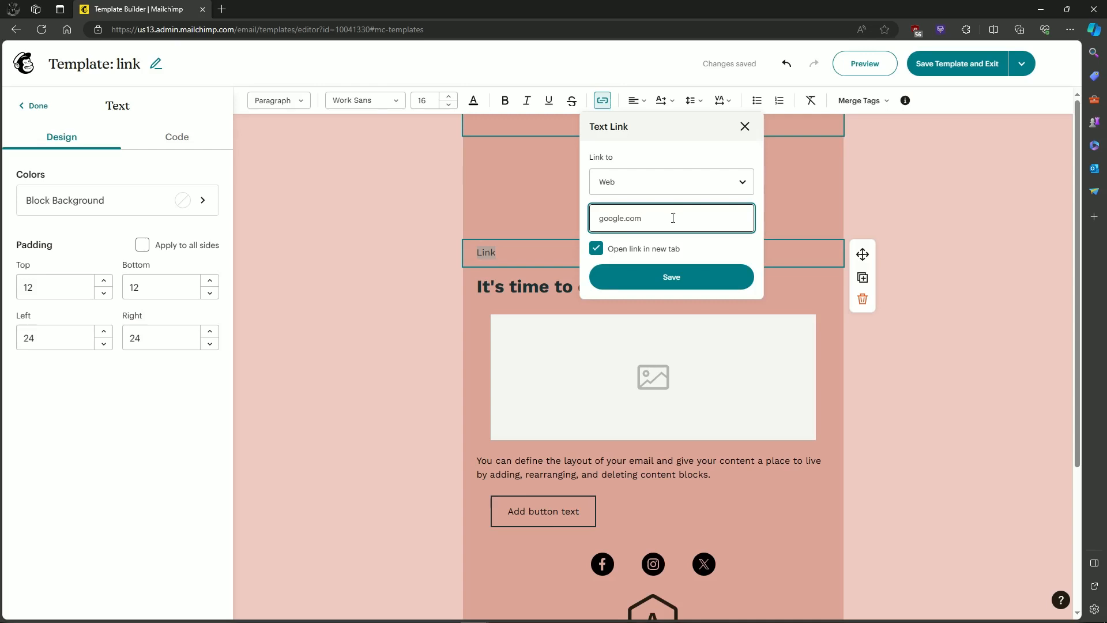
left_click(670, 275)
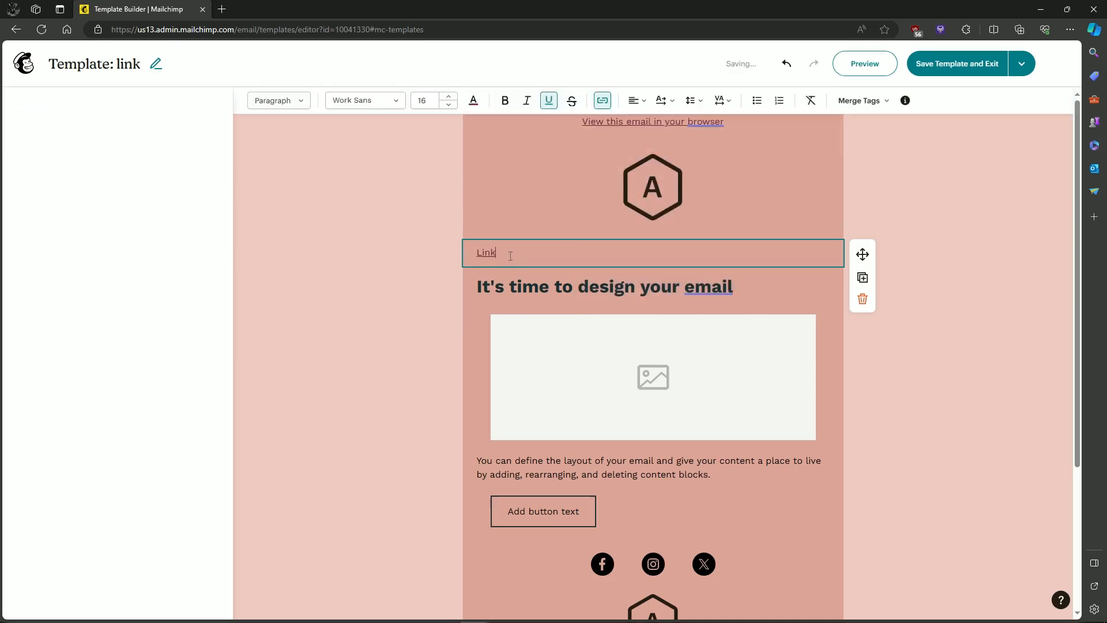